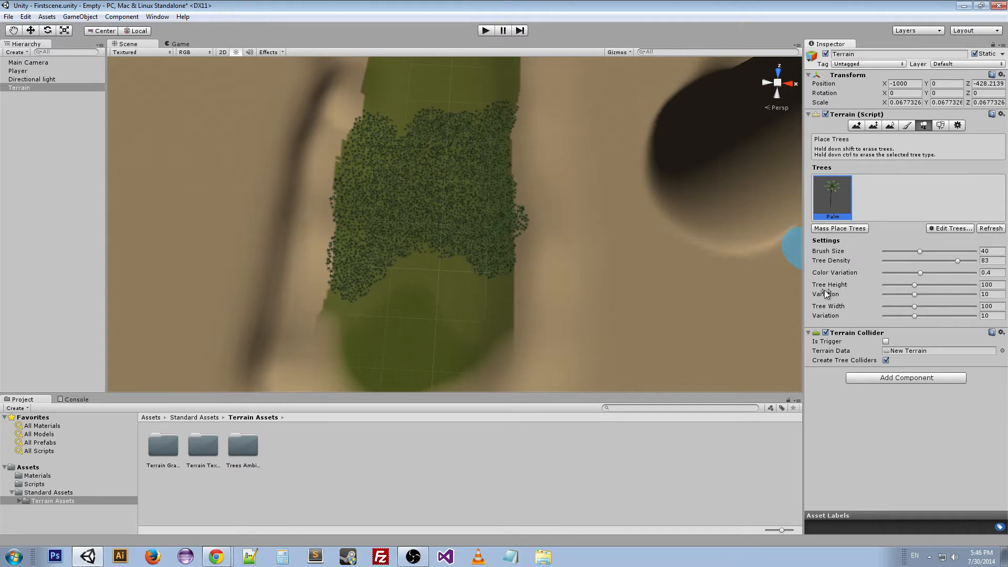
pyautogui.moveTo(841, 321)
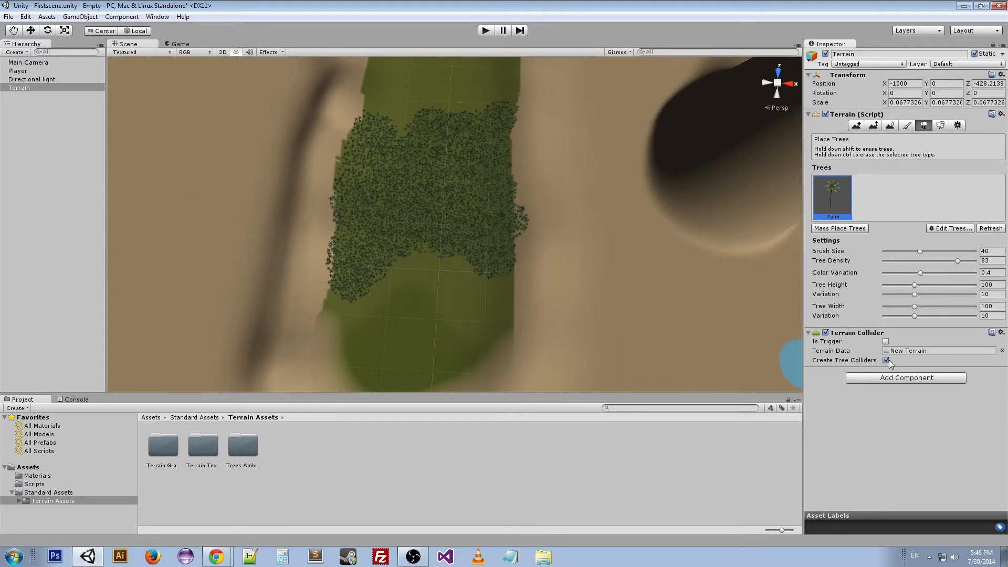
# Leave the tree options unchanged, switch the Terrain to Paint Details and expand Edit Details.
pyautogui.click(951, 228)
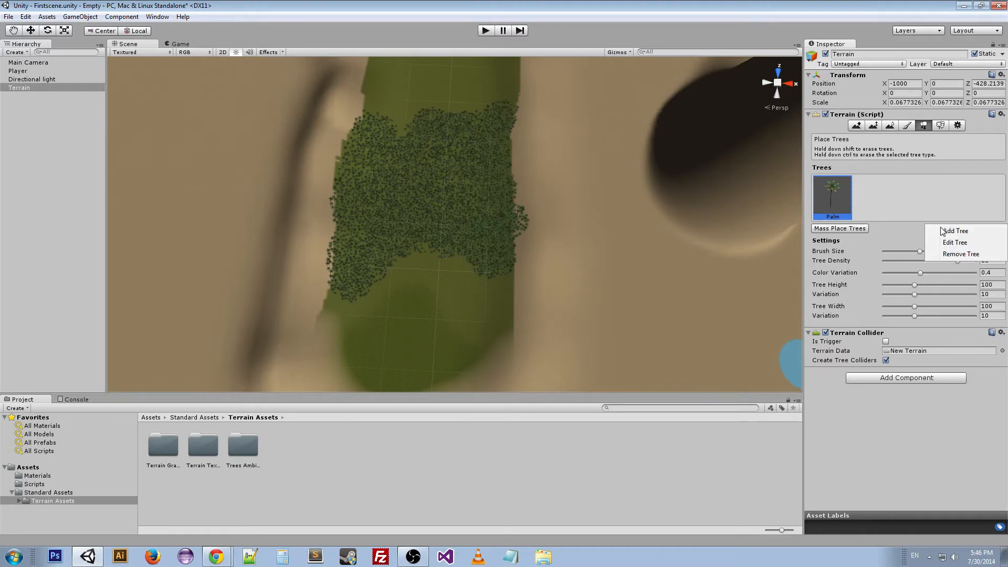
pyautogui.moveTo(955, 242)
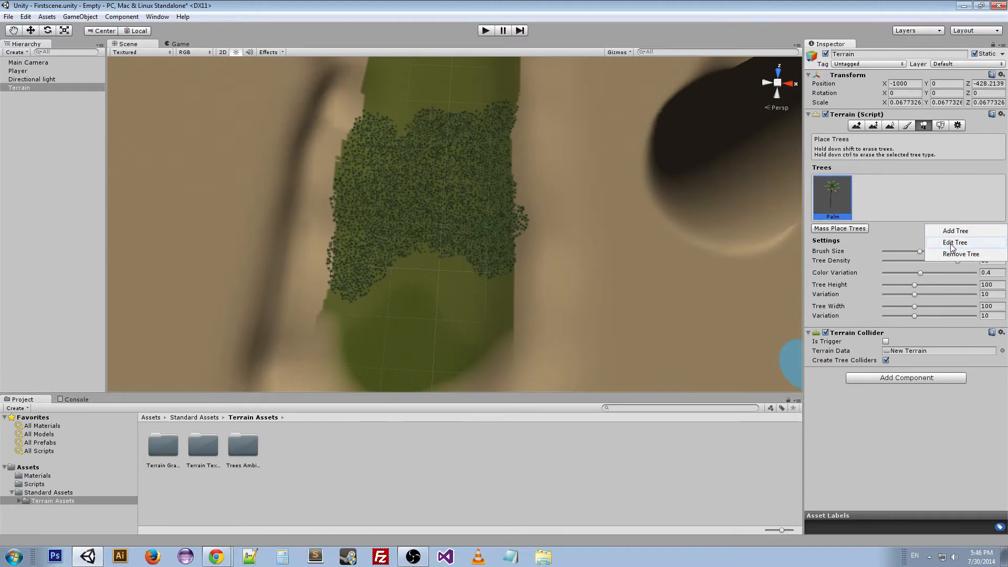
pyautogui.click(954, 243)
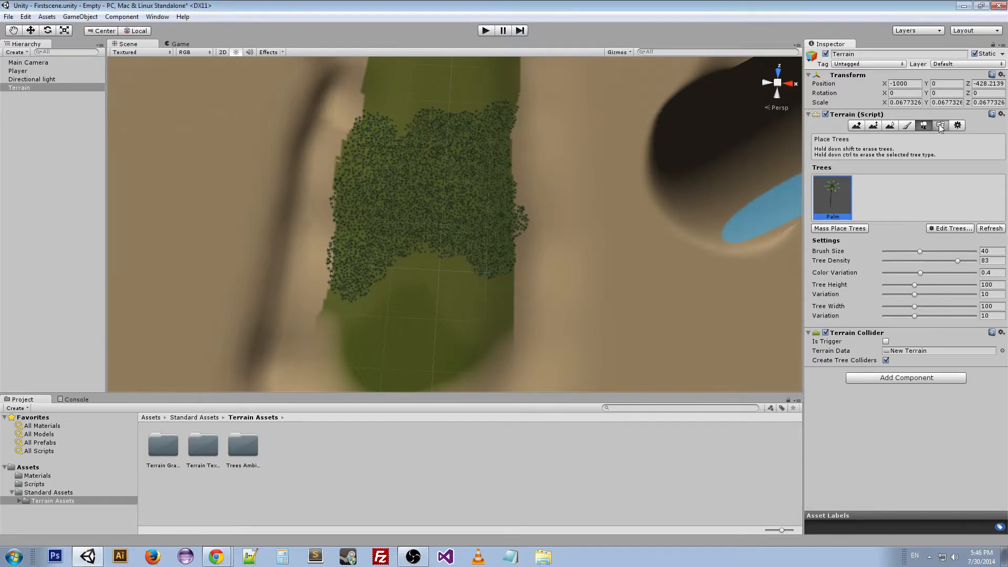
pyautogui.click(940, 125)
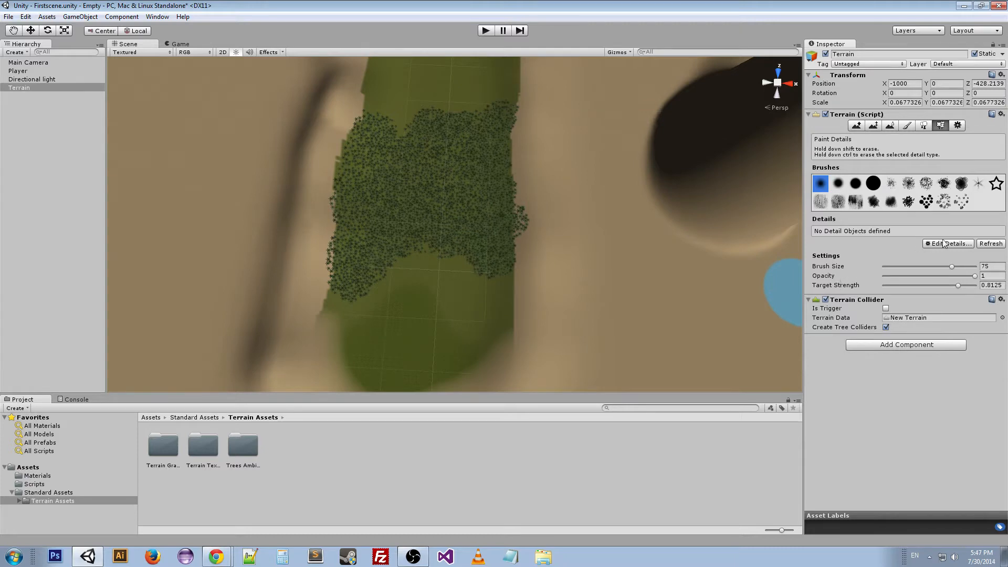
pyautogui.click(948, 243)
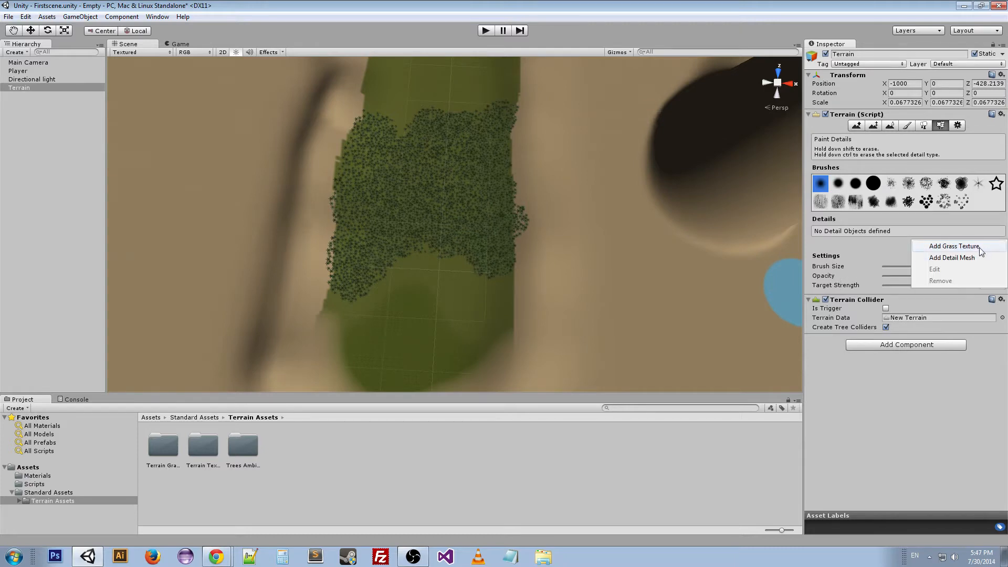
pyautogui.moveTo(951, 257)
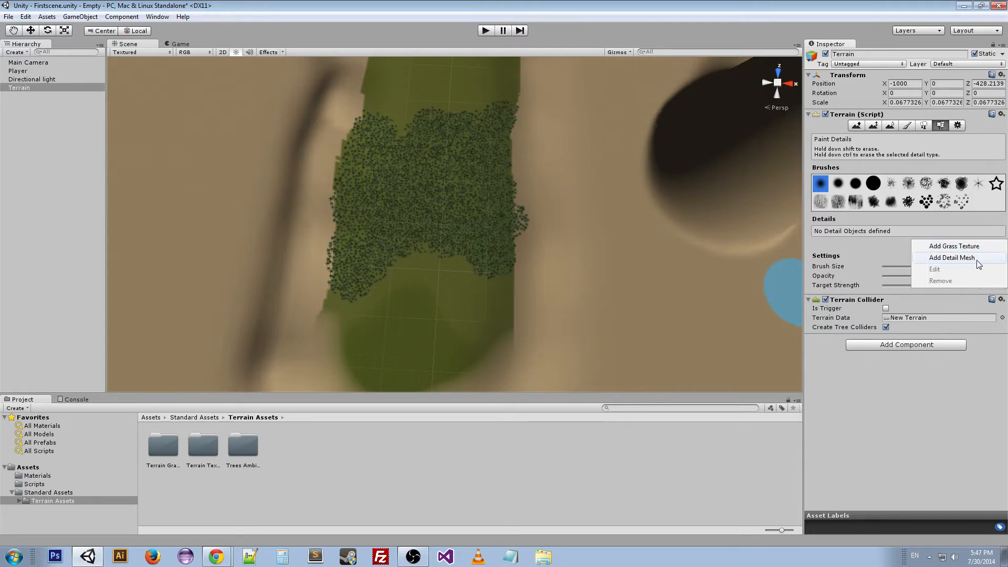
pyautogui.moveTo(954, 246)
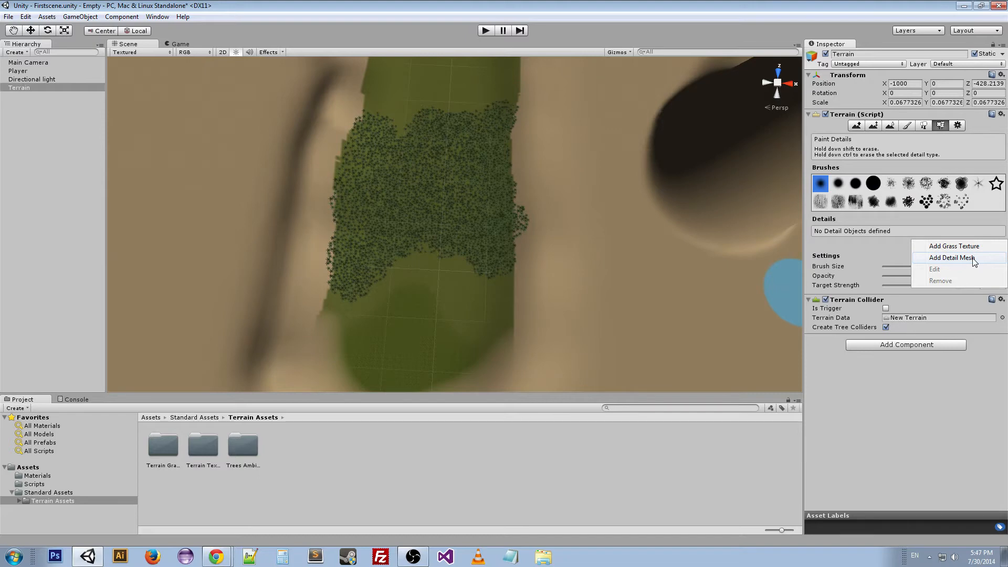
# Add Grass2 as a new grass texture detail via Add Grass Texture and the Texture2D picker.
pyautogui.click(954, 246)
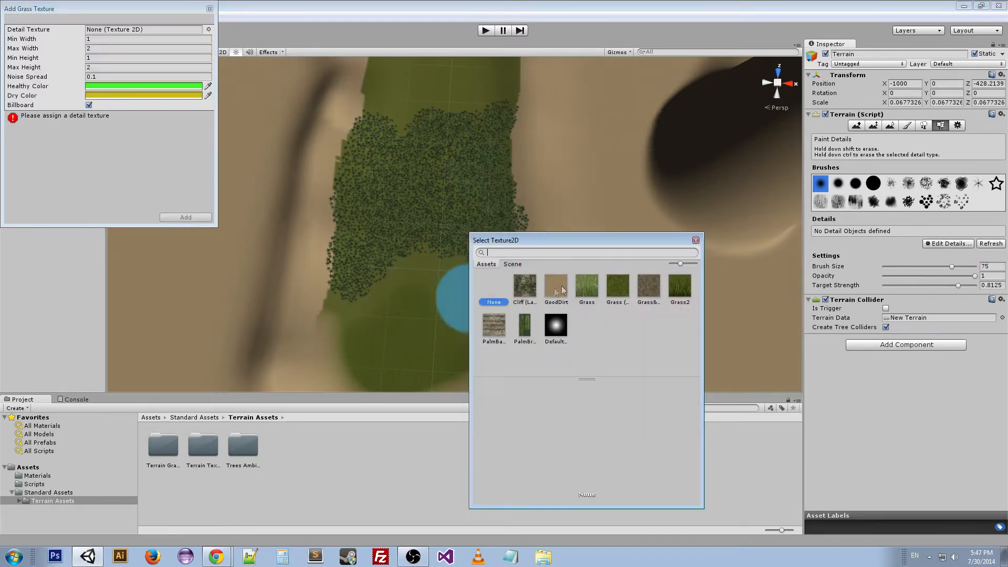
pyautogui.click(679, 286)
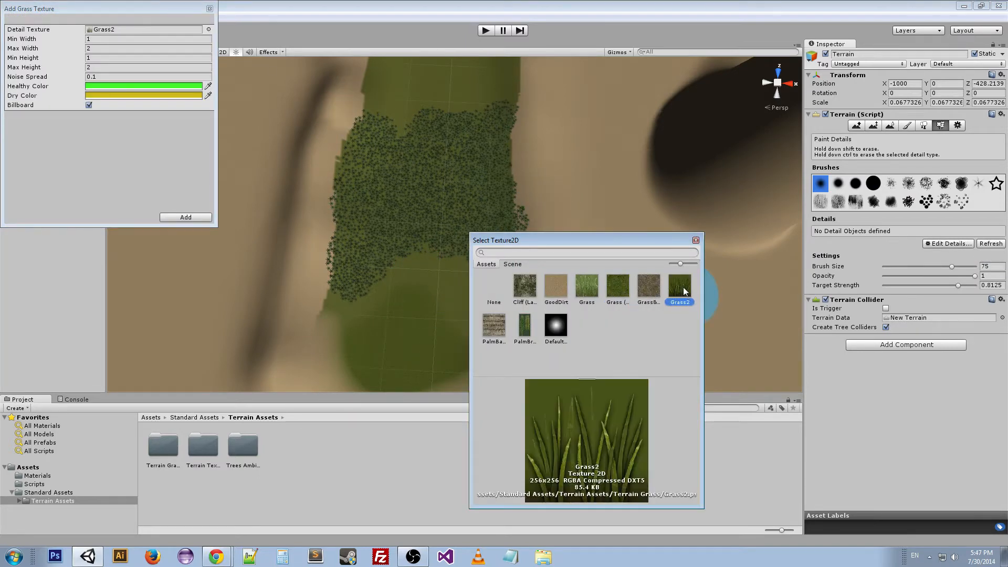
pyautogui.click(586, 285)
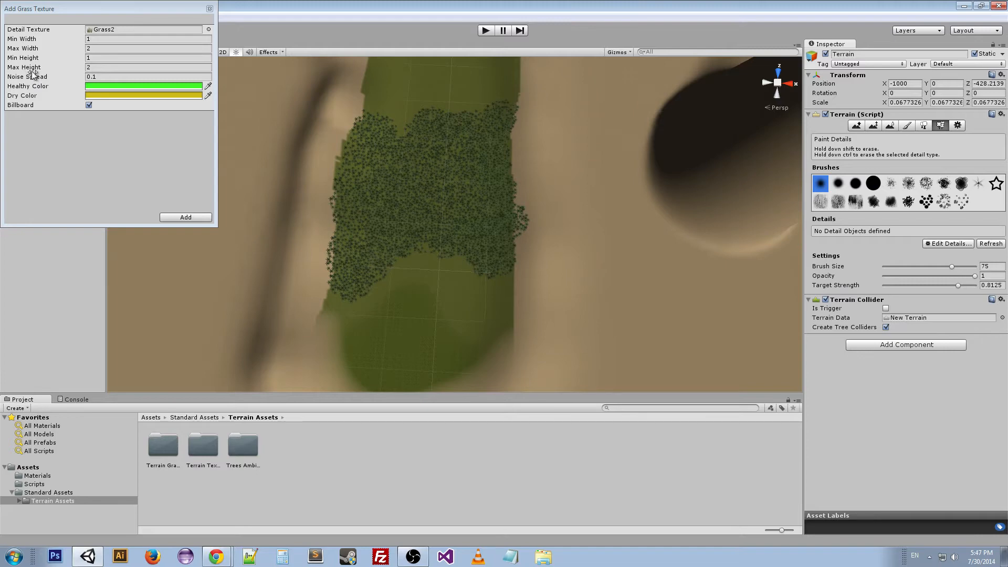
pyautogui.moveTo(33, 168)
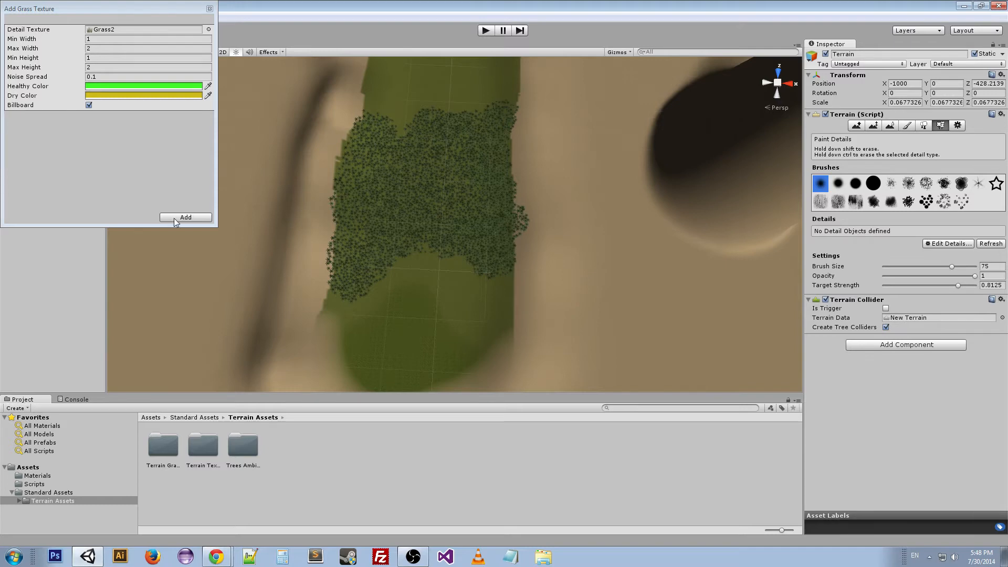
pyautogui.click(185, 216)
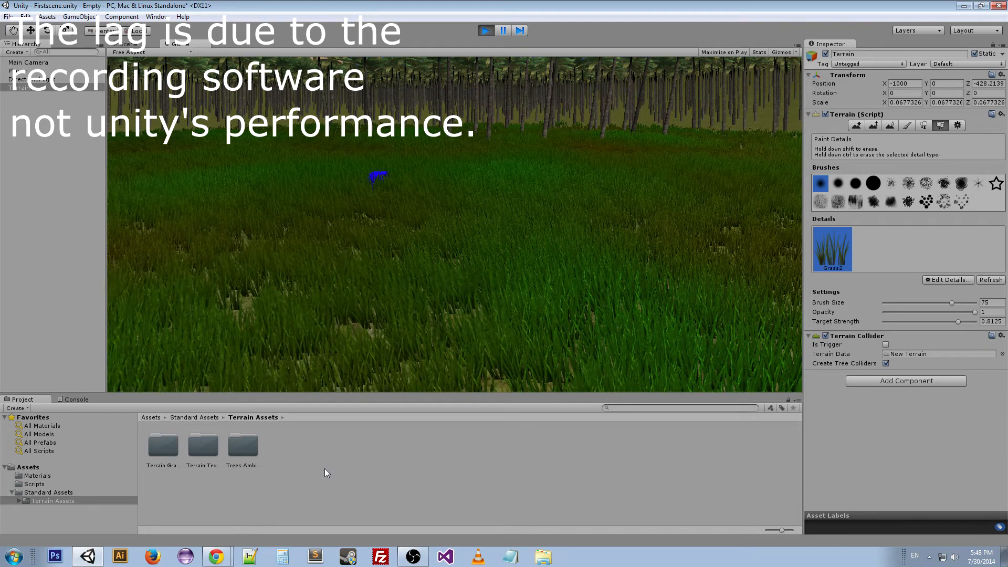
# Walk through the running scene showing dense Grass2 grass beneath the palms.
pyautogui.click(524, 341)
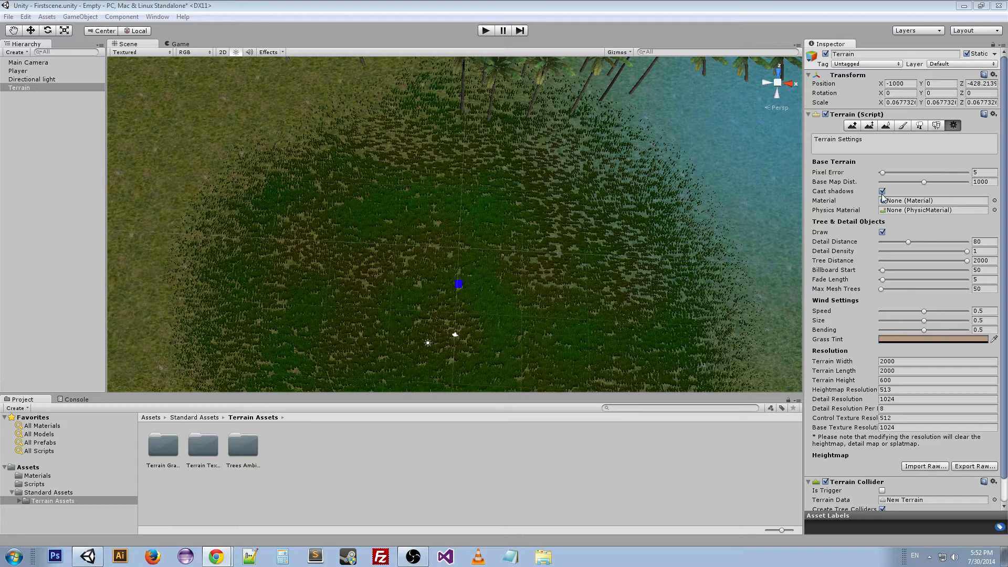
pyautogui.moveTo(883, 198)
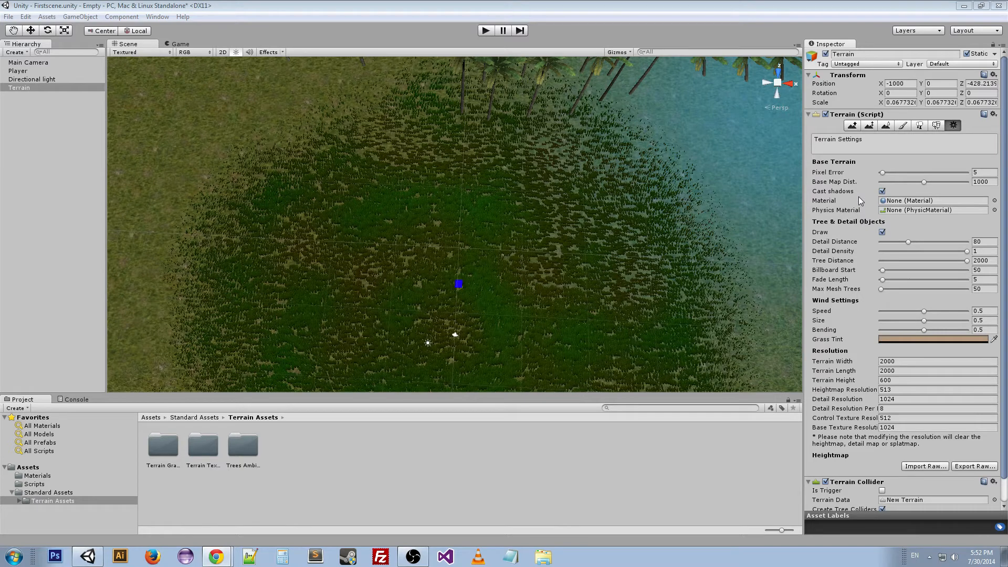
# Inspect the terrain's material setting in the Terrain Settings panel.
pyautogui.click(932, 200)
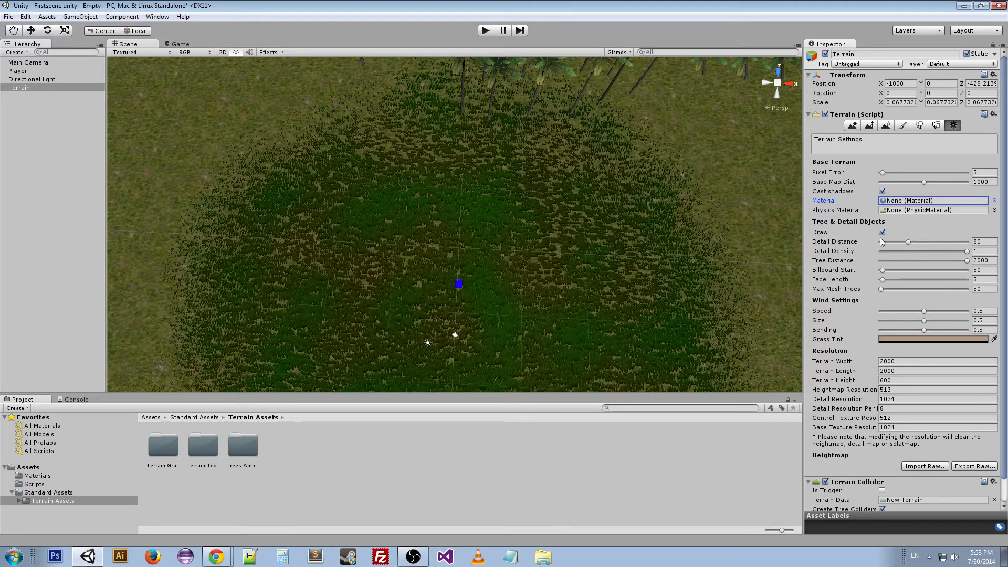
pyautogui.moveTo(878, 241)
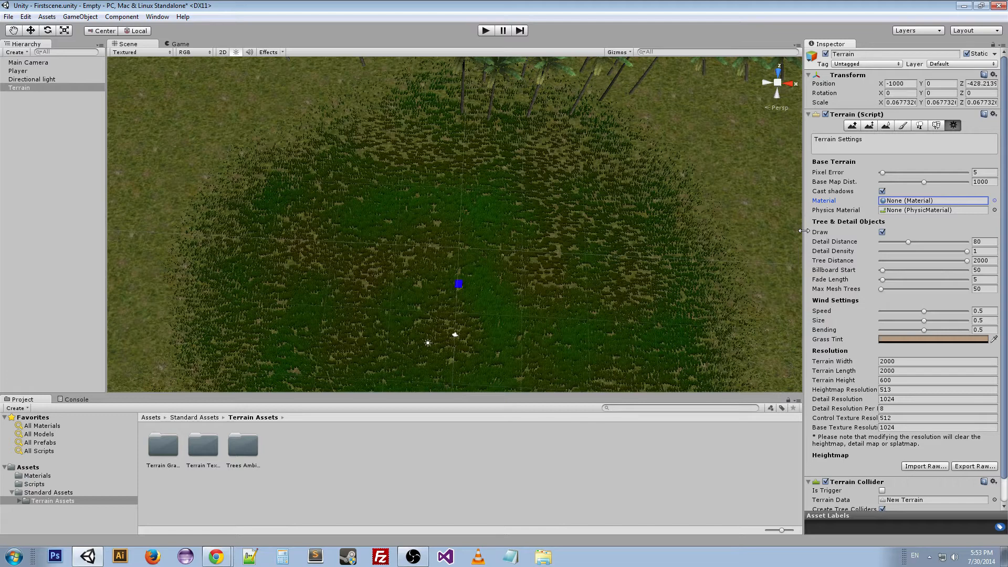
pyautogui.moveTo(843, 264)
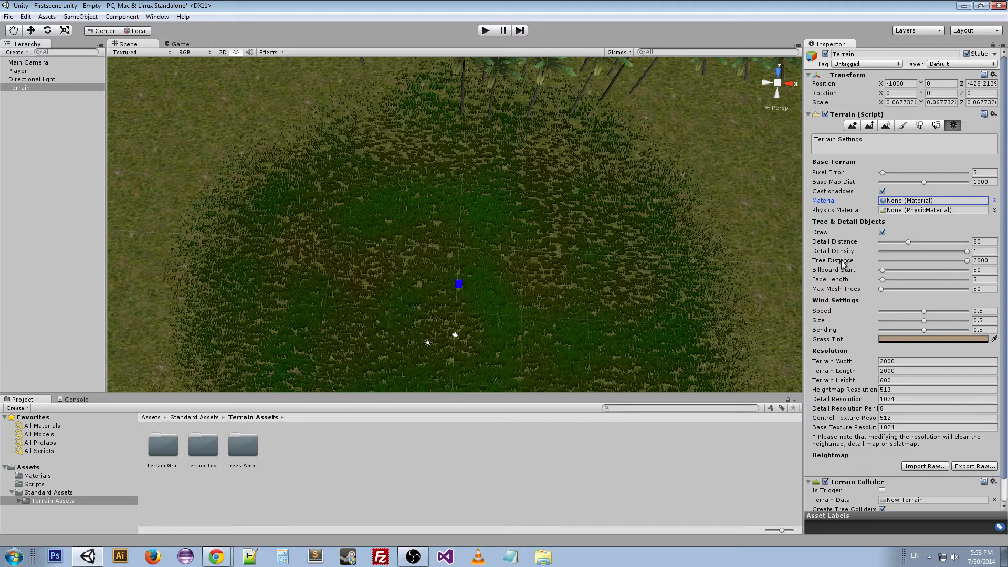
pyautogui.moveTo(836, 273)
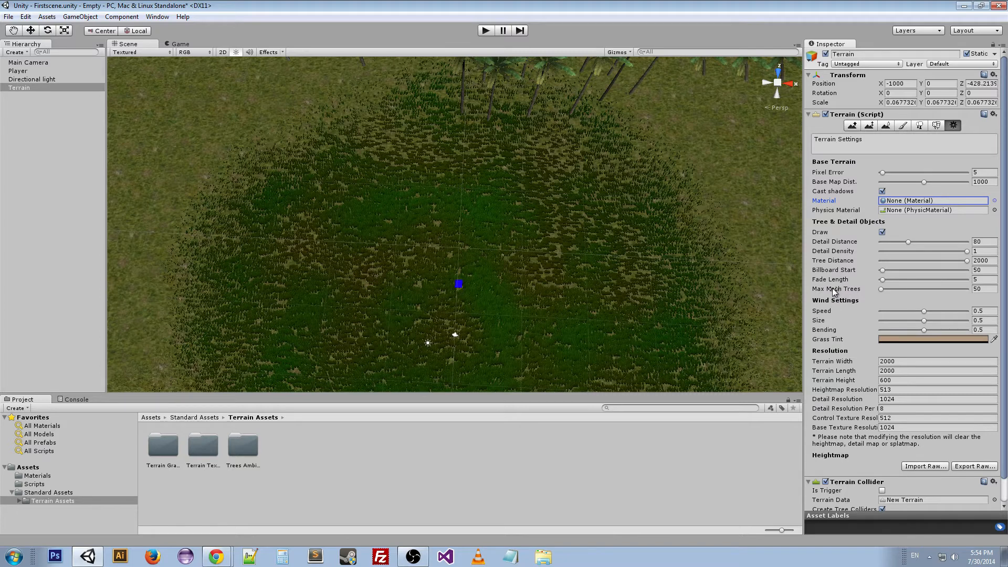
pyautogui.moveTo(830, 277)
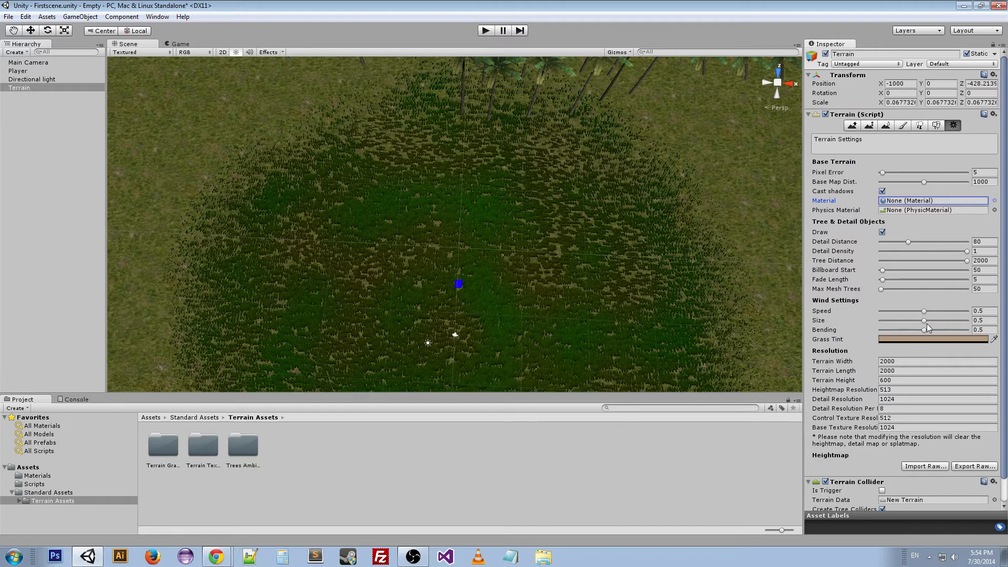
pyautogui.moveTo(569, 98)
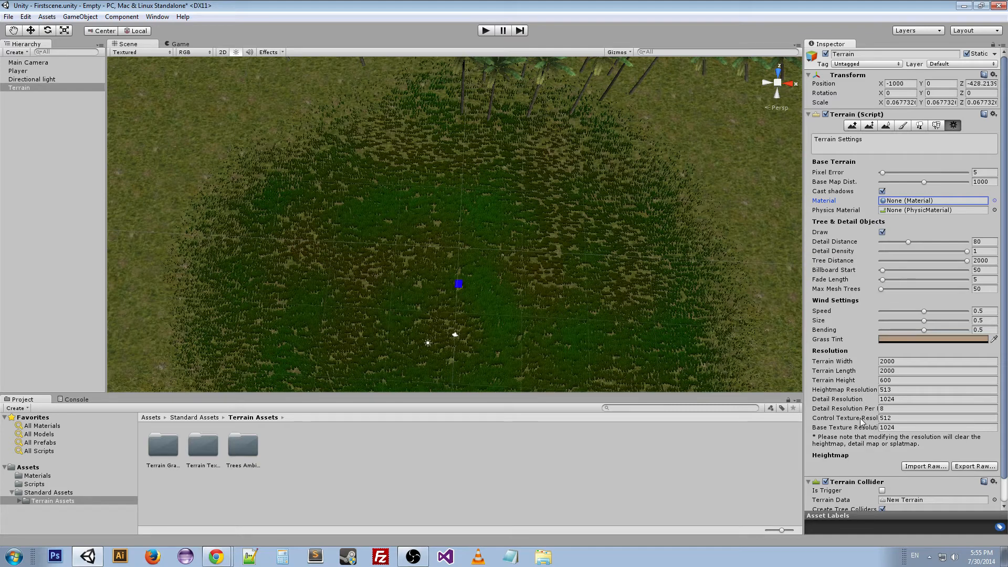
# Run the scene in play mode from the toolbar Play button.
pyautogui.click(486, 30)
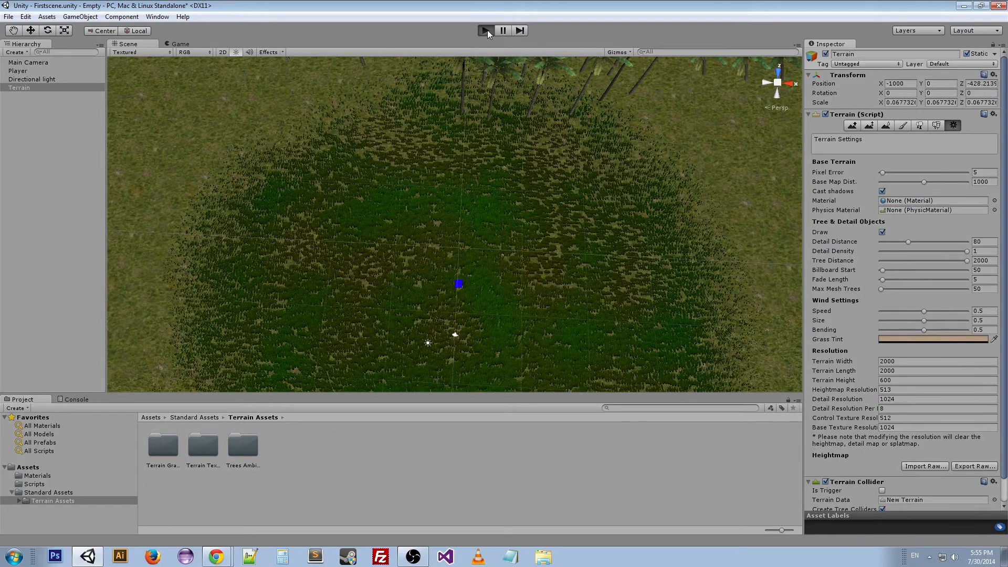